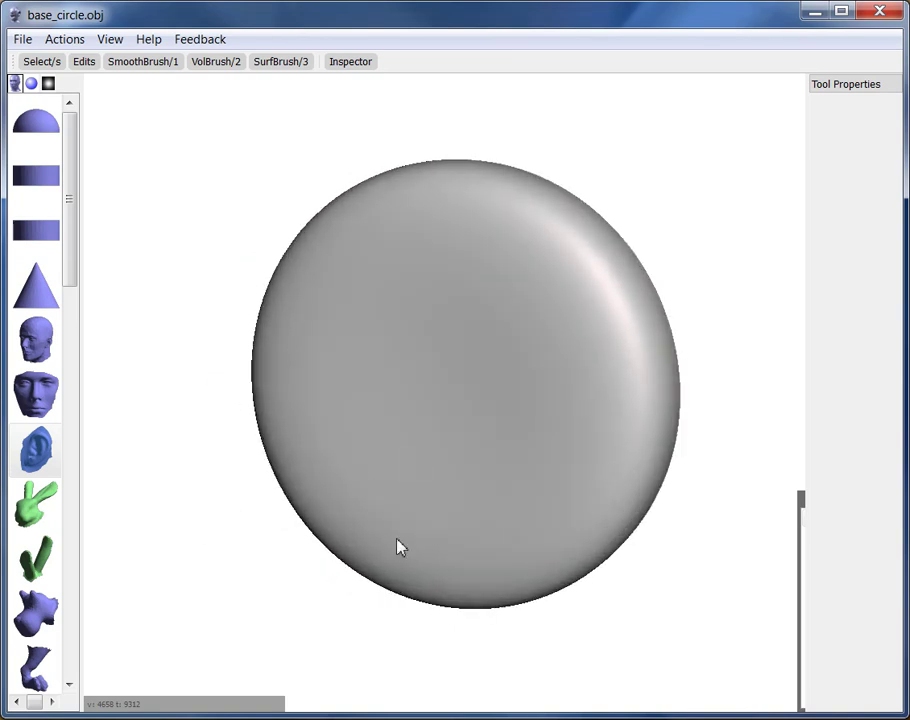
Browse the Meshmix parts library, glancing at the material swatches before returning to parts.
left_click(37, 450)
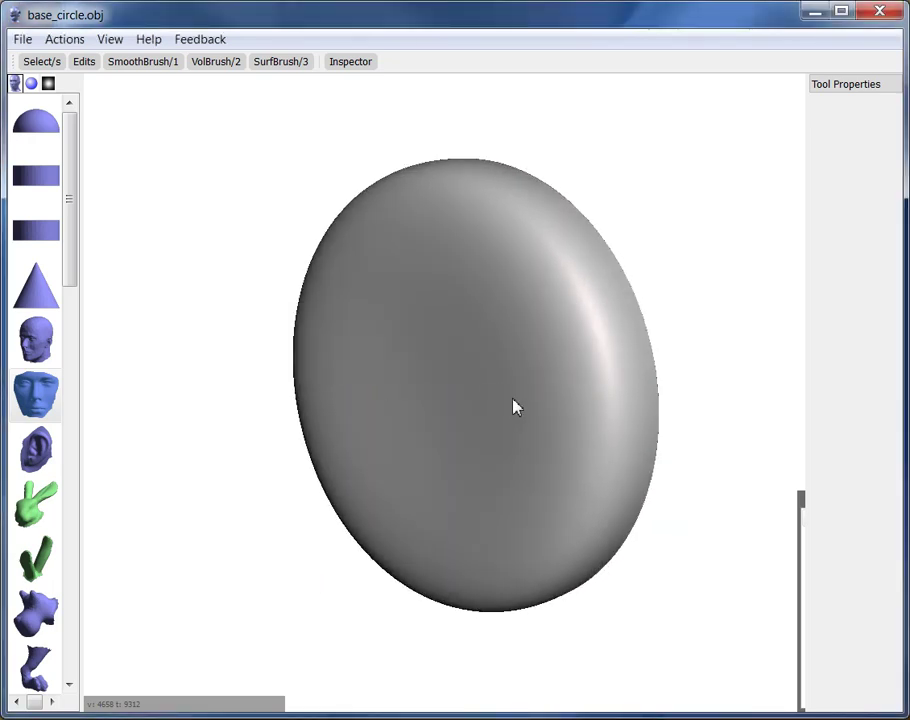
mouse_move(85, 450)
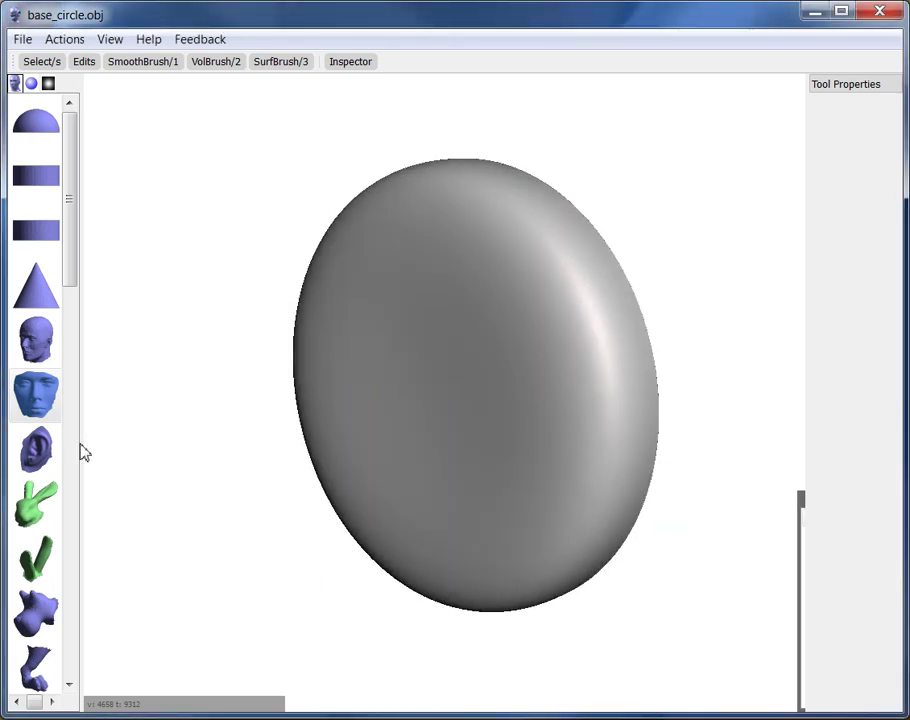
scroll("down", 3)
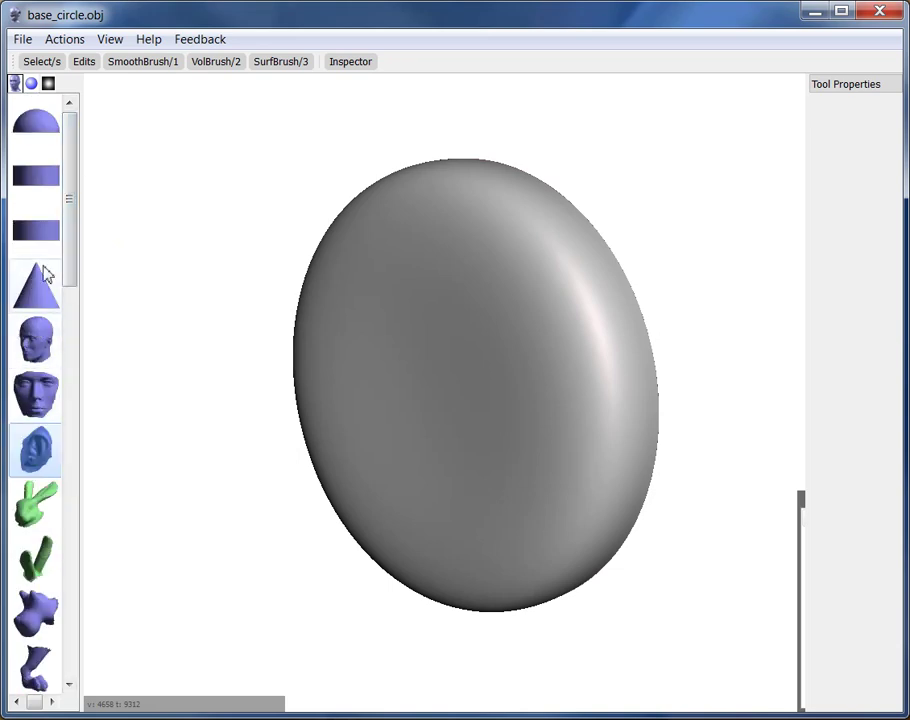
scroll("down", 3)
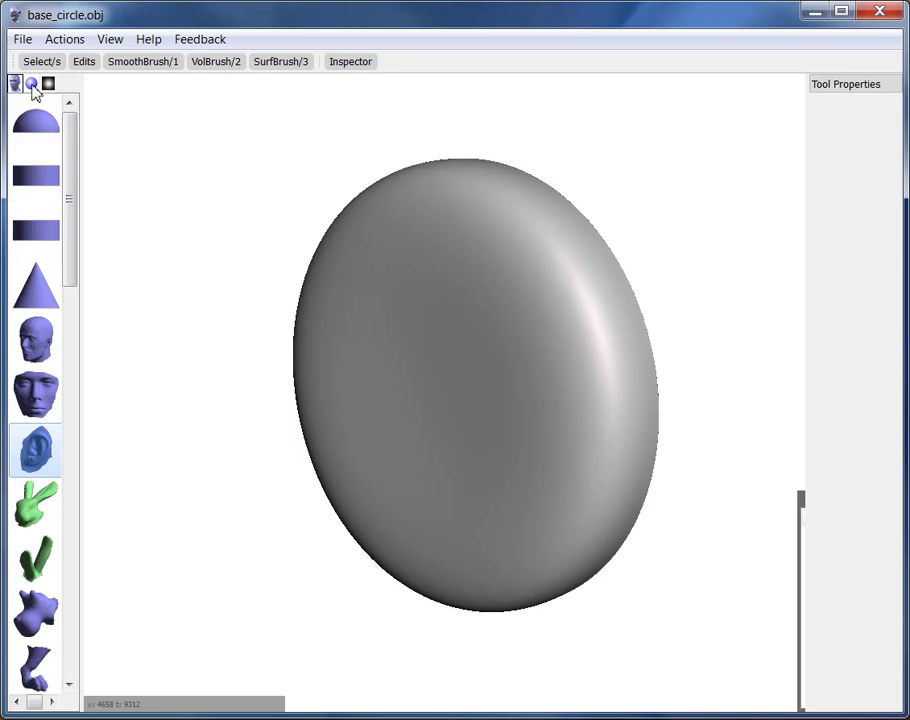
left_click(47, 84)
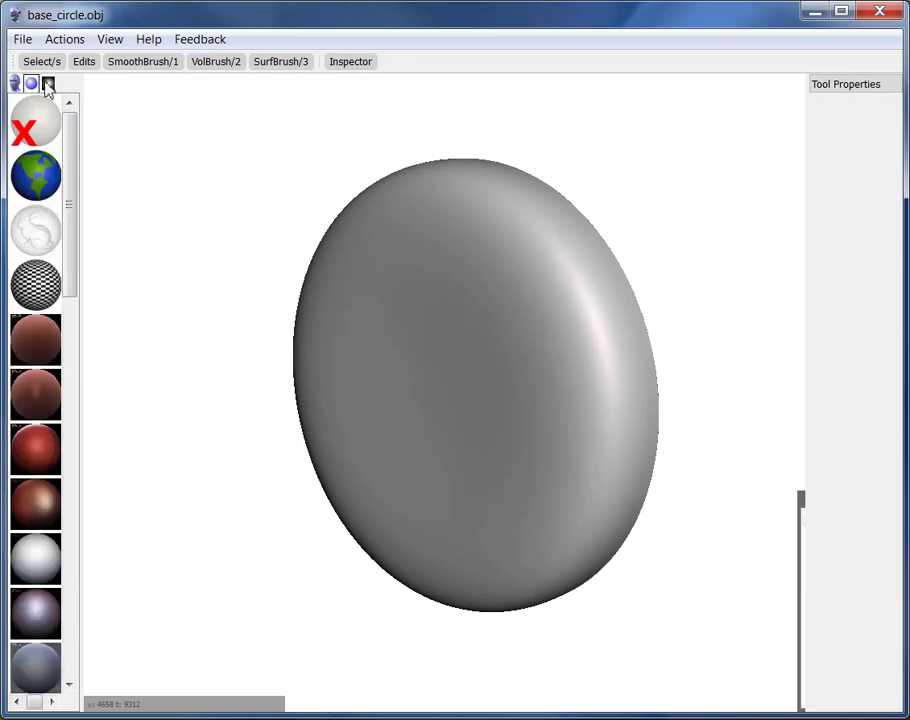
left_click(47, 84)
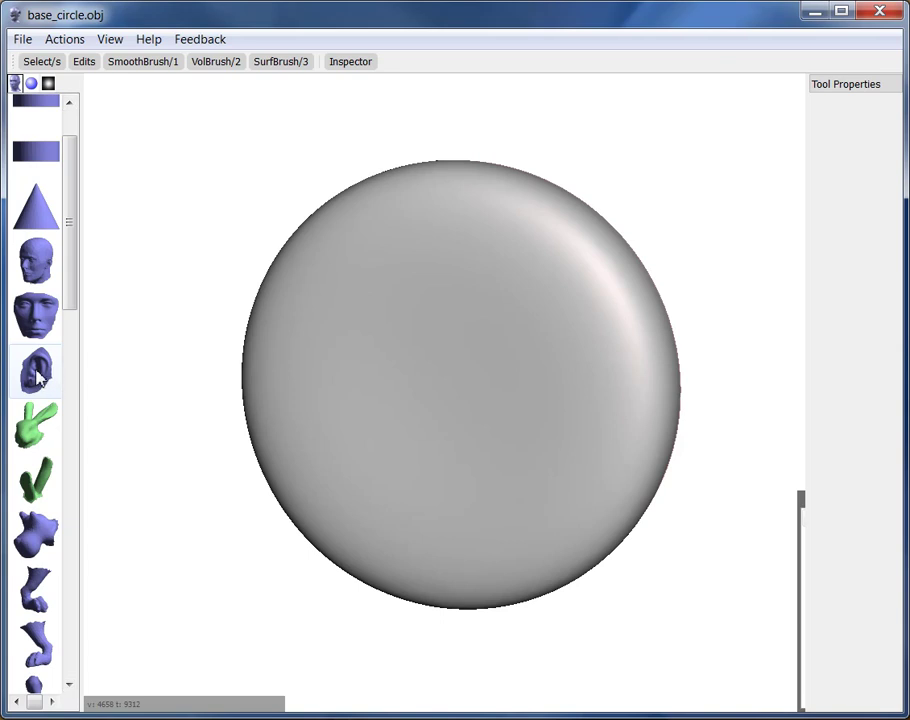
Drop the ear part onto the disc centre with Optimize on, then reposition and rotate it upright.
left_click(36, 372)
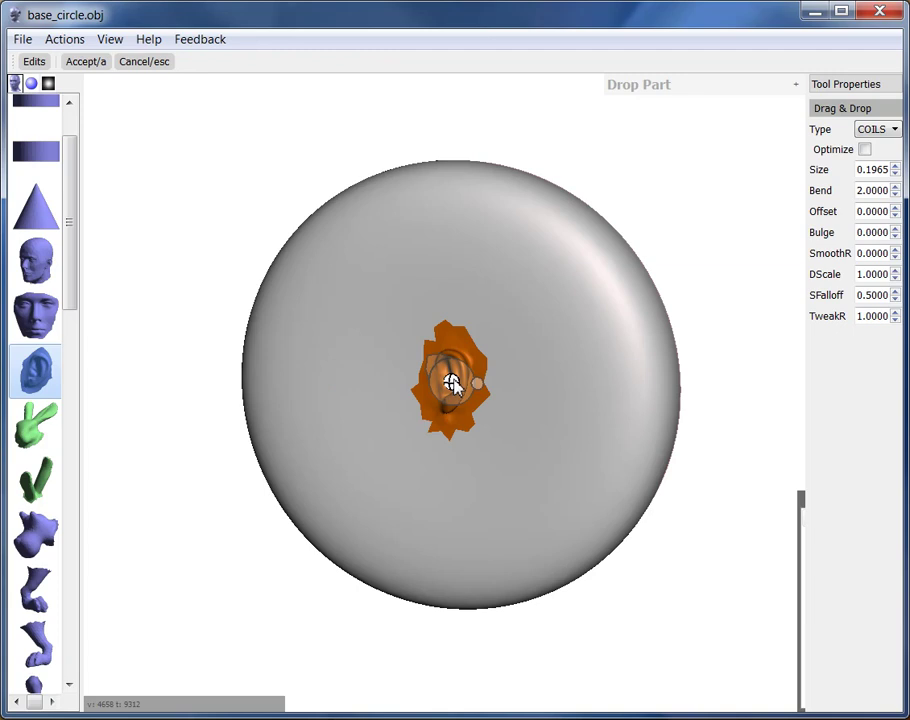
left_click(865, 149)
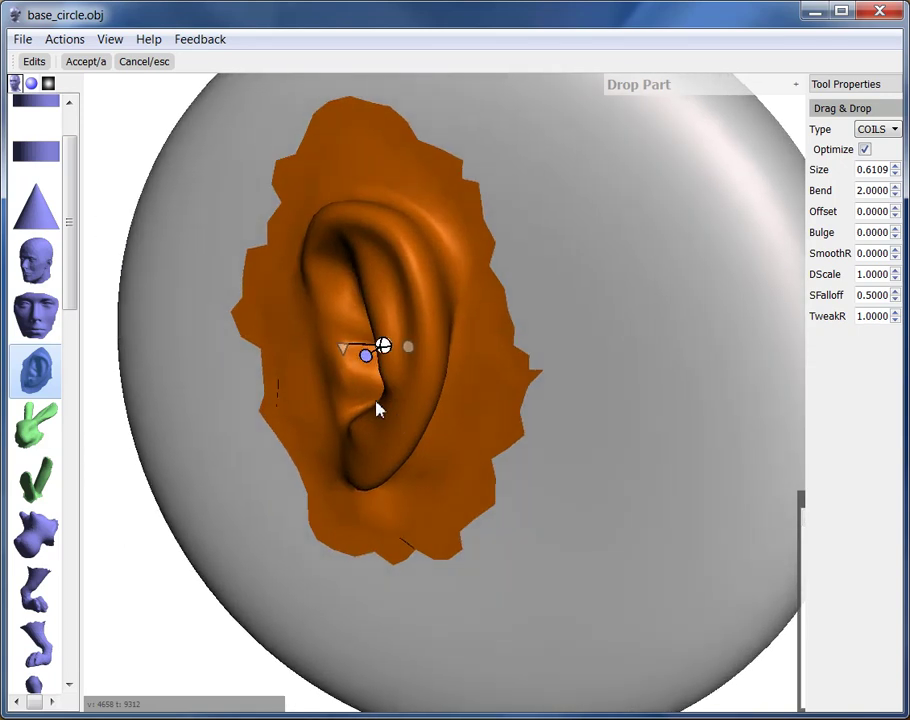
left_click_drag(378, 355, 395, 362)
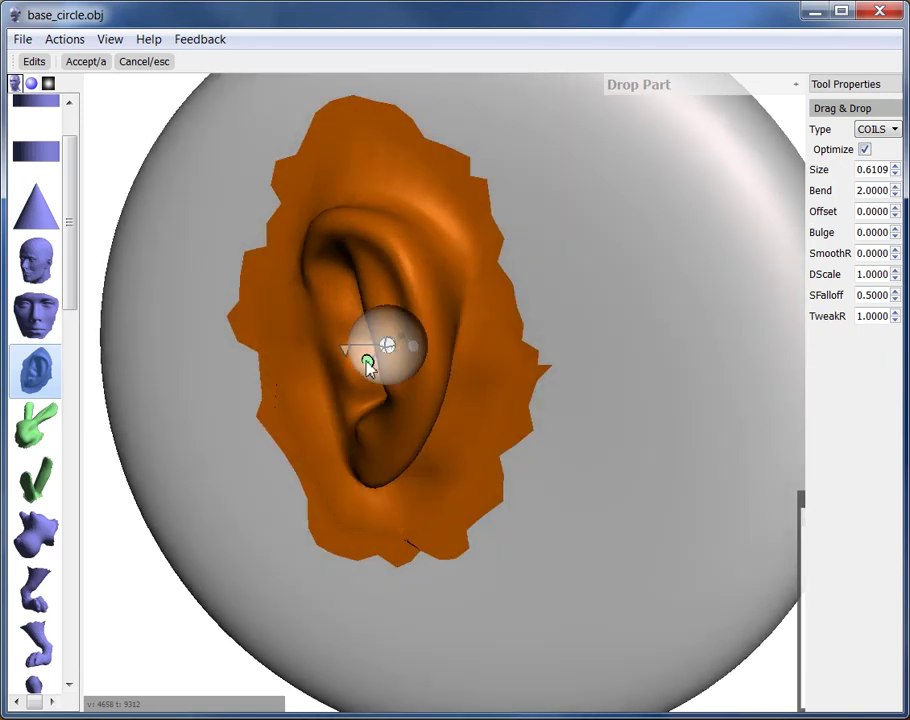
left_click_drag(367, 362, 405, 358)
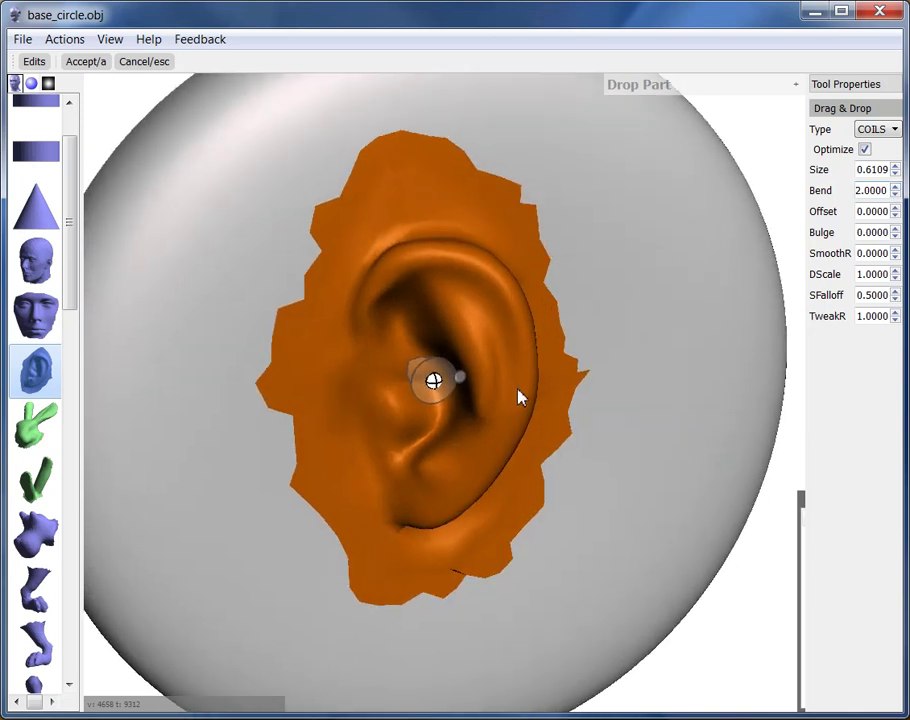
left_click_drag(520, 396, 462, 375)
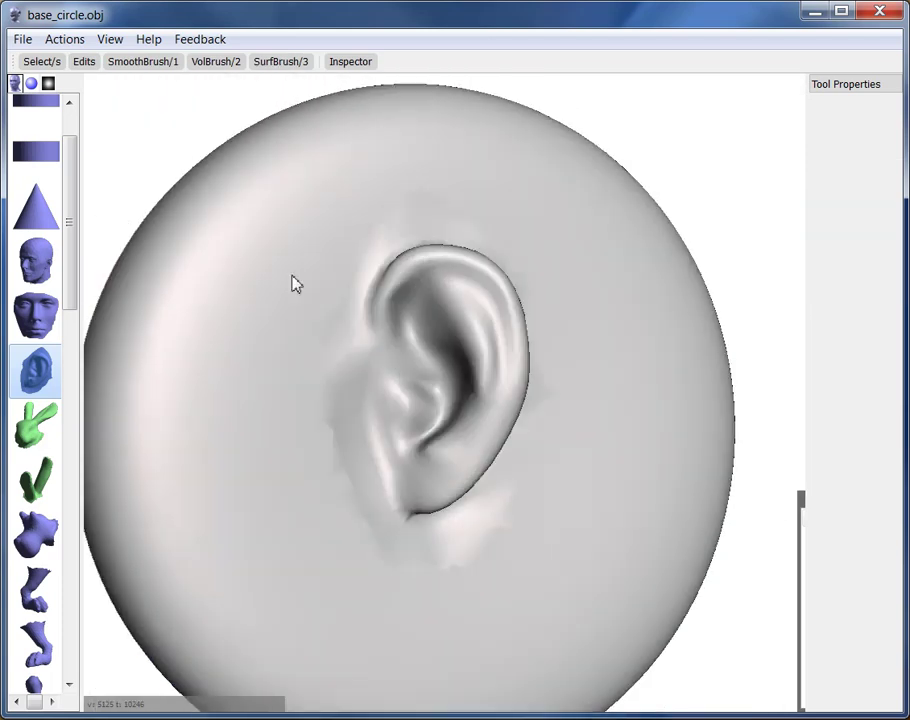
Undo the ear part drop from the Actions menu.
left_click(64, 39)
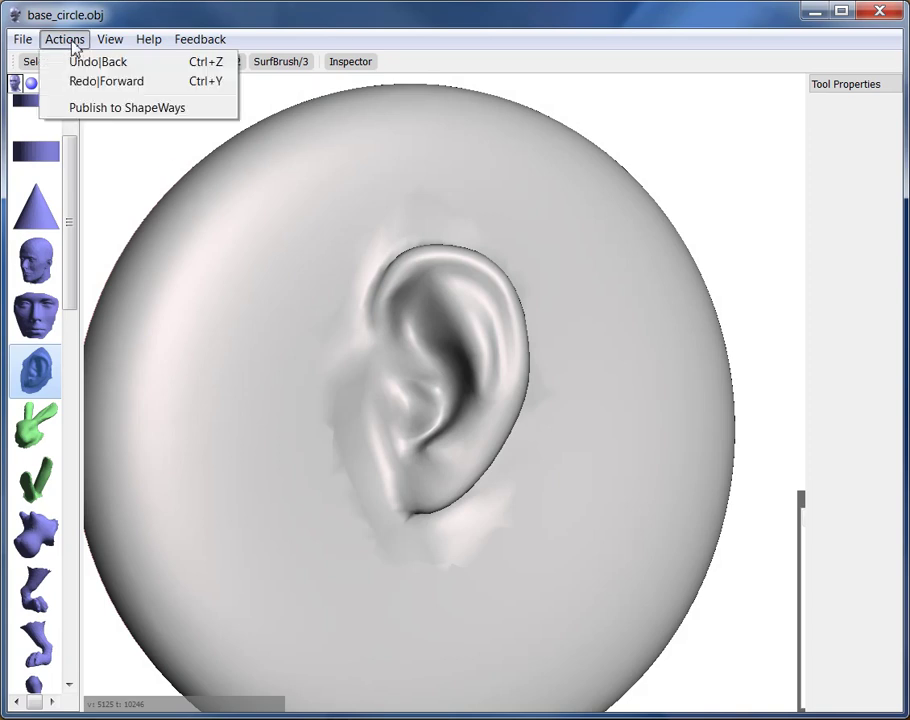
mouse_move(97, 62)
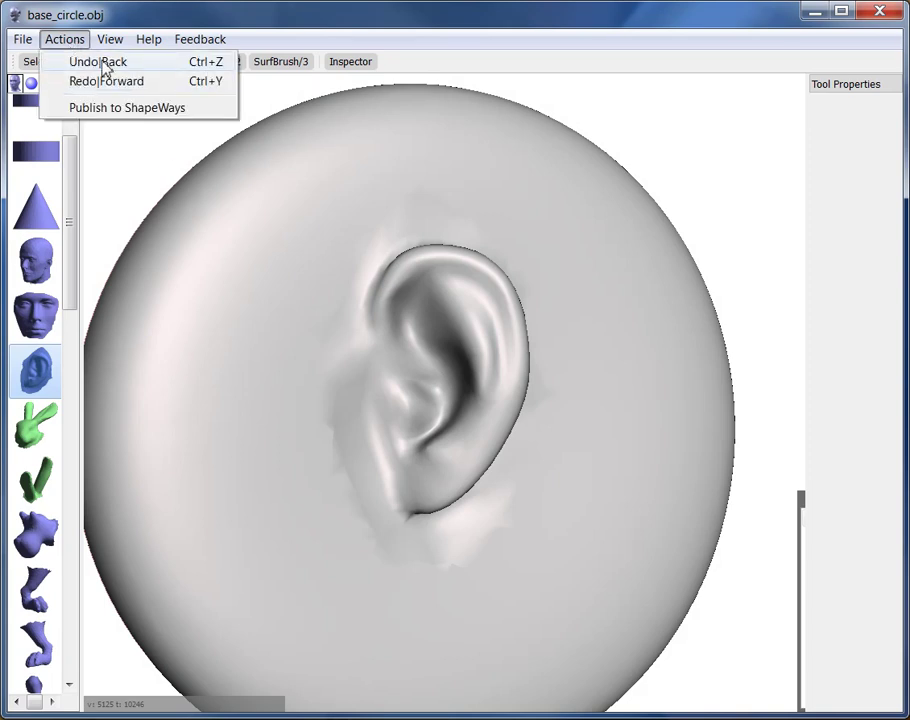
left_click(97, 61)
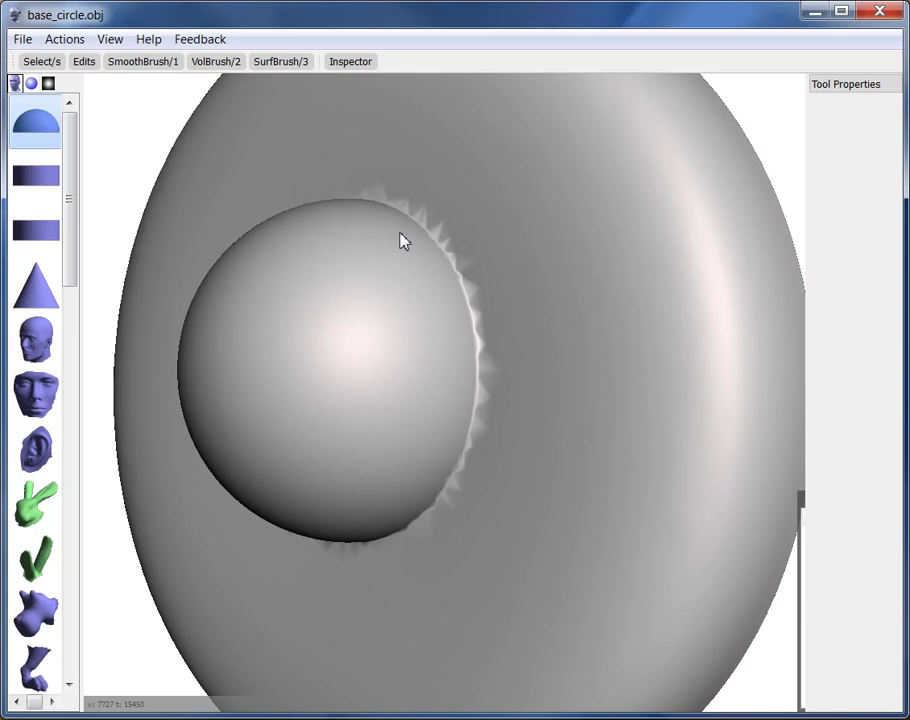
mouse_move(148, 80)
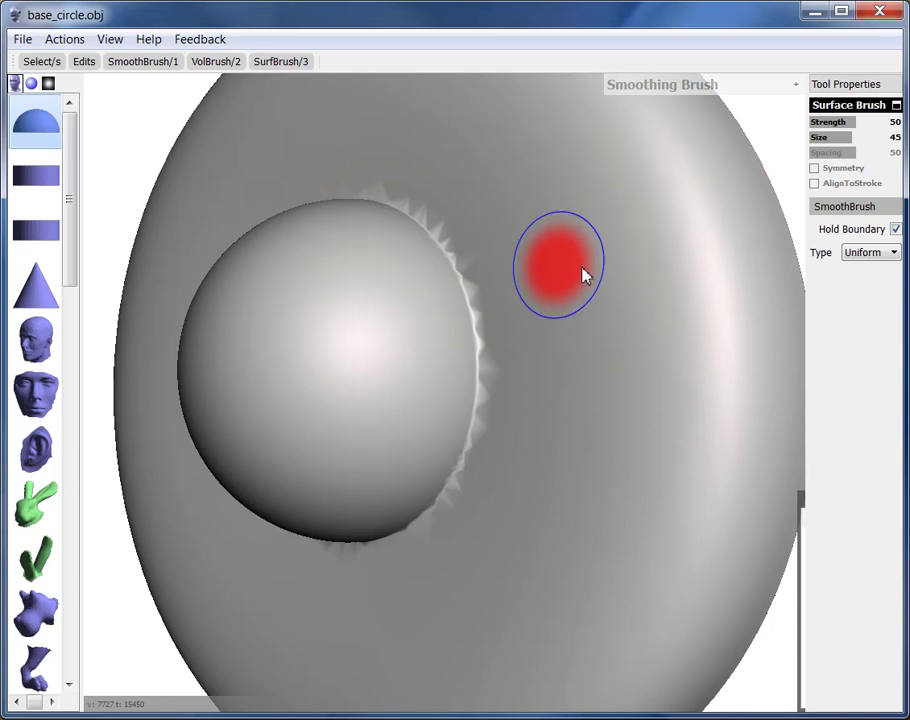
mouse_move(390, 230)
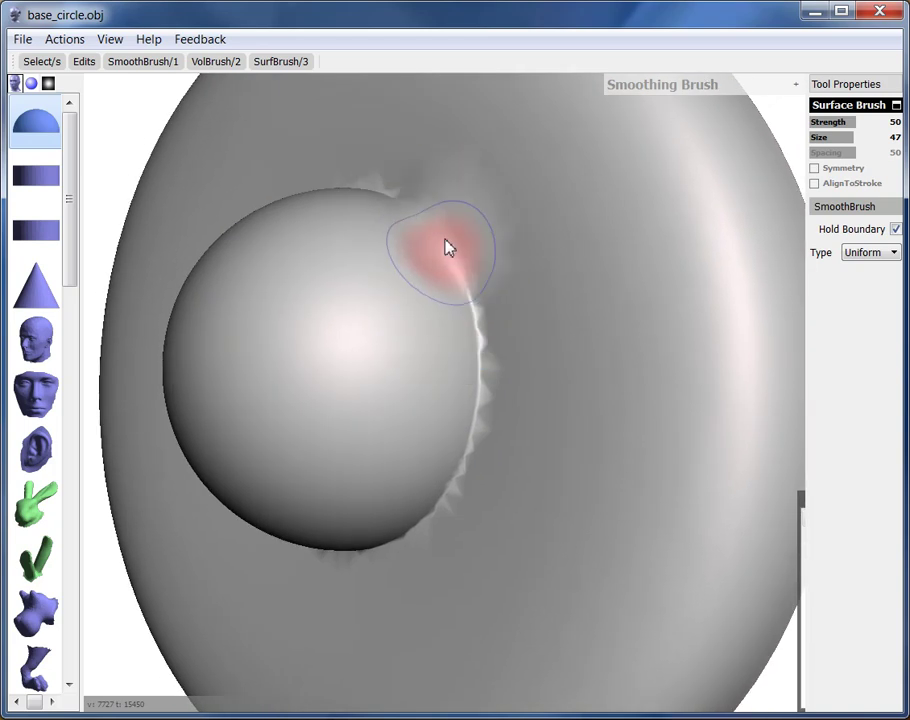
Paint smoothing strokes along the dome's top, right, left and front seams and surrounding disc.
left_click_drag(447, 247, 482, 407)
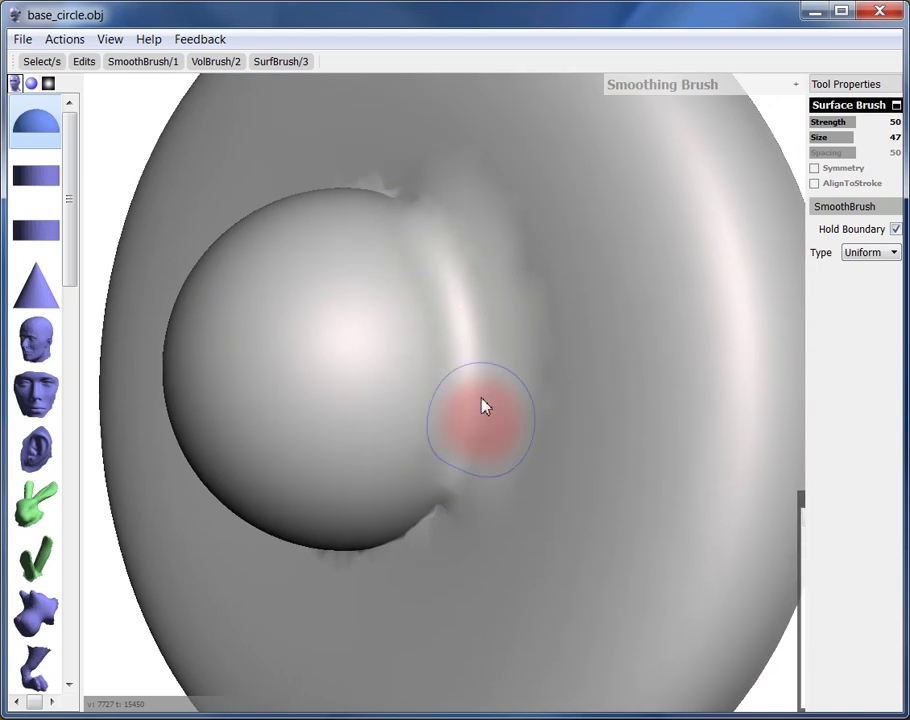
left_click_drag(480, 420, 510, 420)
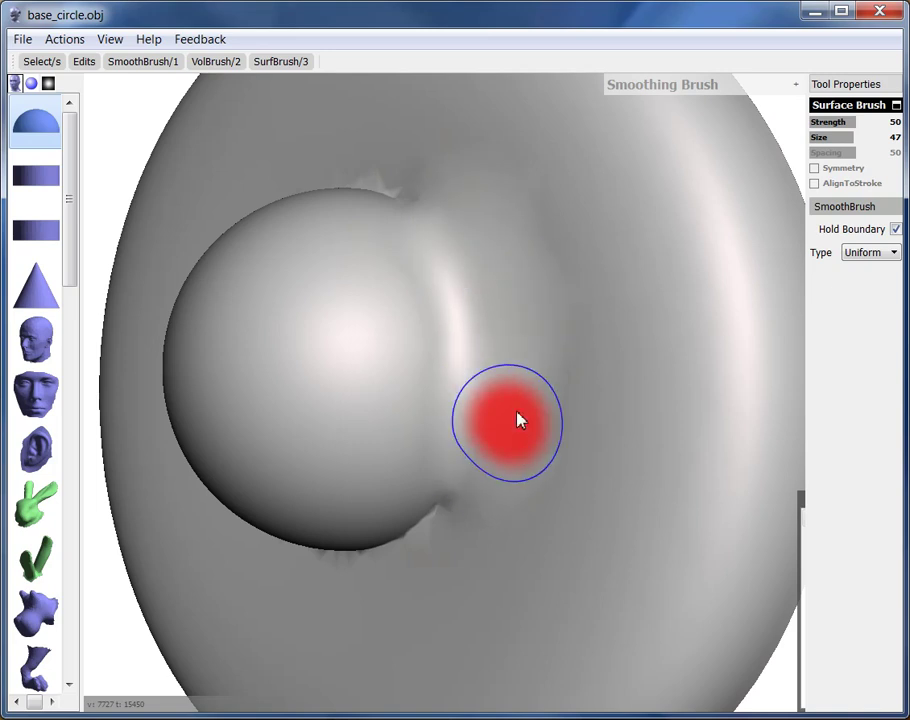
left_click_drag(518, 420, 530, 318)
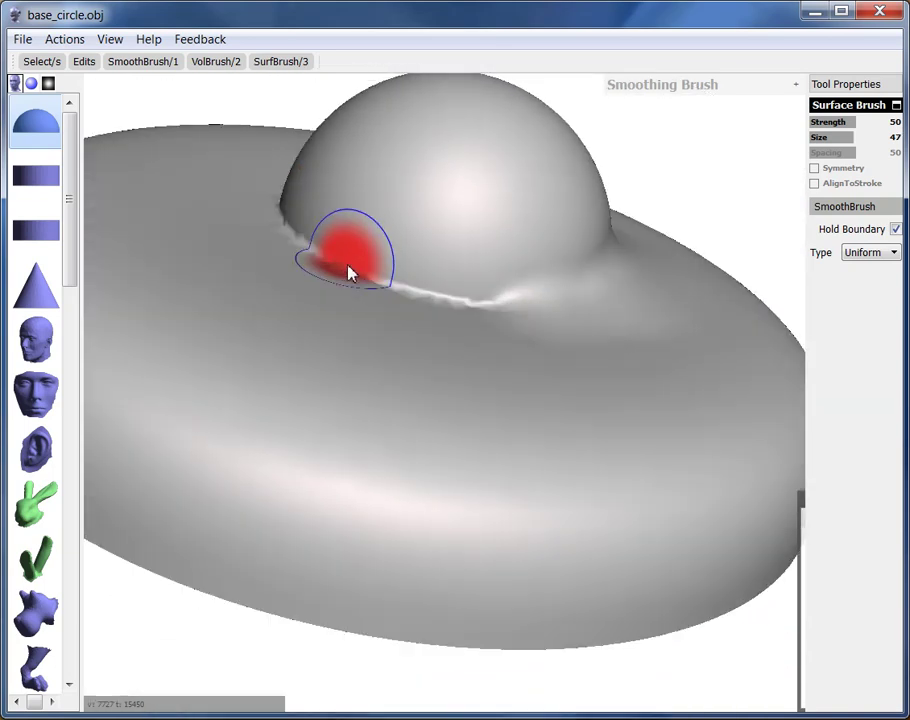
left_click_drag(350, 270, 585, 350)
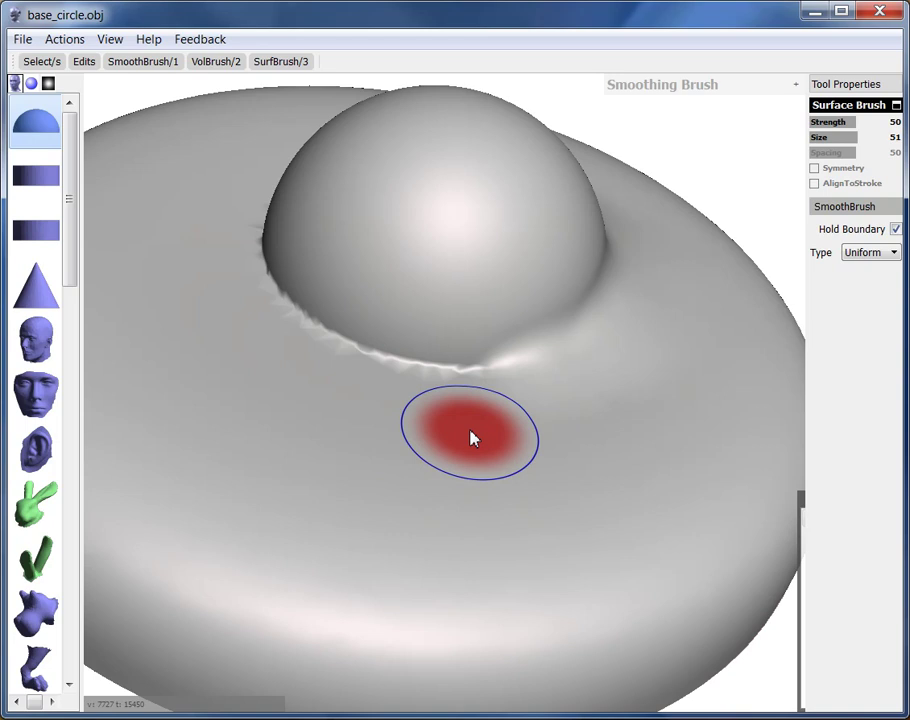
mouse_move(740, 200)
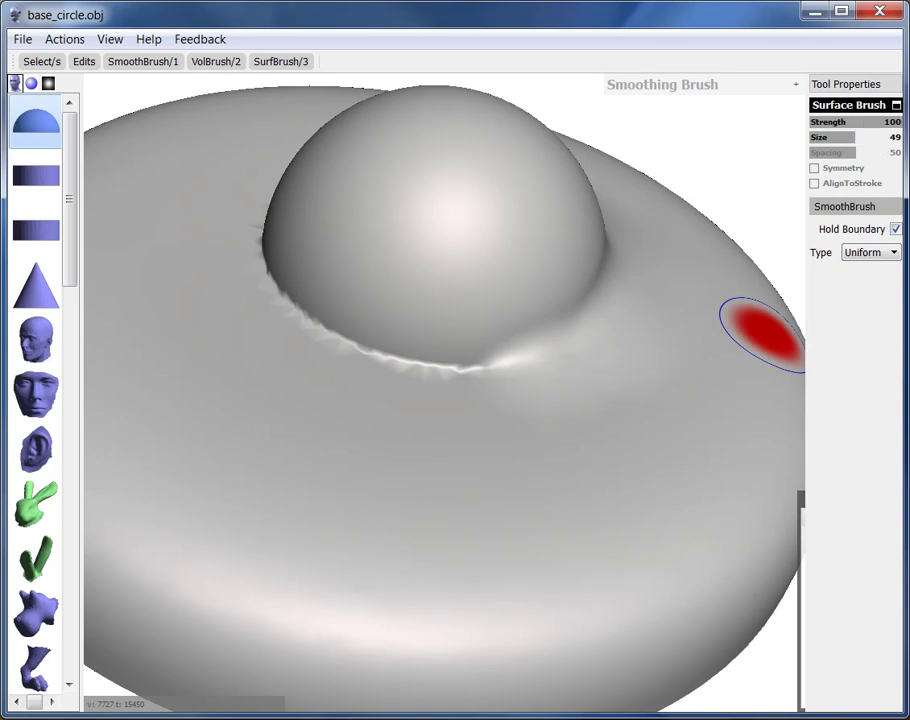
left_click_drag(890, 121, 830, 121)
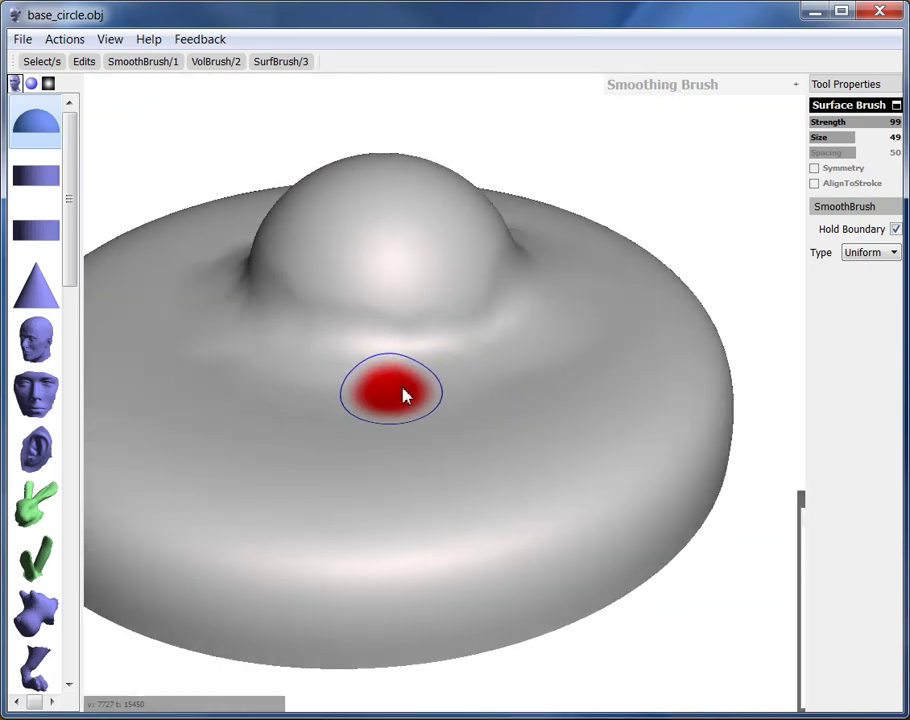
left_click_drag(390, 390, 460, 448)
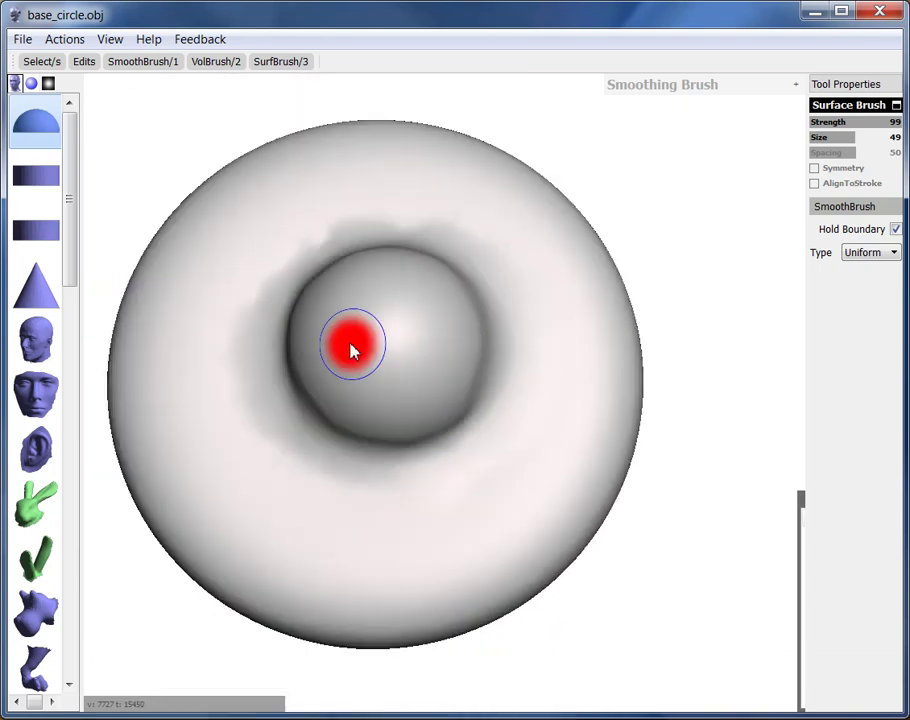
left_click_drag(350, 345, 320, 365)
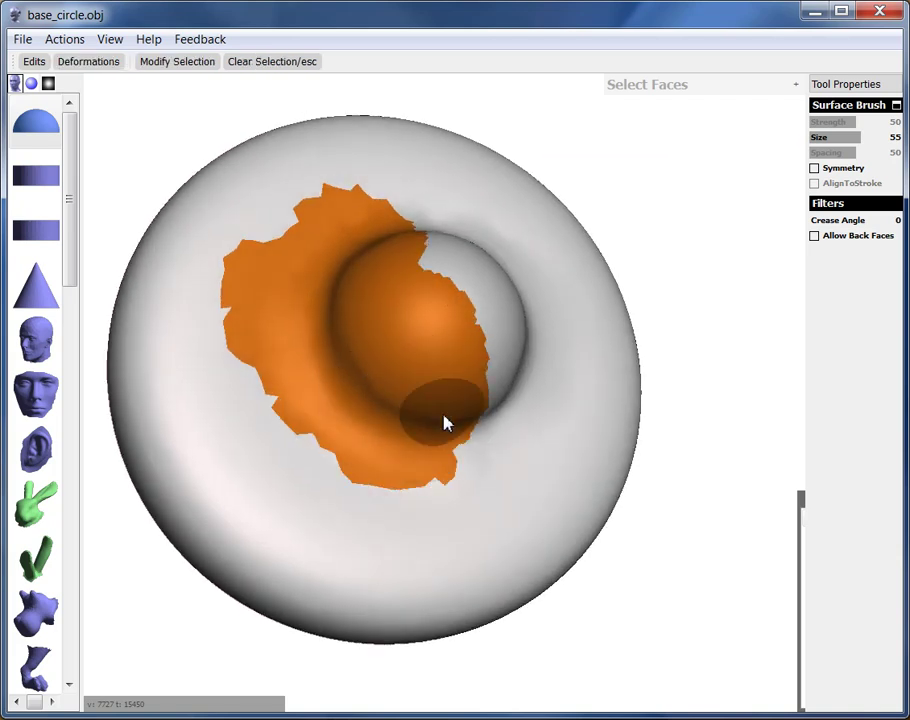
Paint a face selection over the dome's left half, then extend it around the whole dome.
left_click_drag(447, 422, 360, 230)
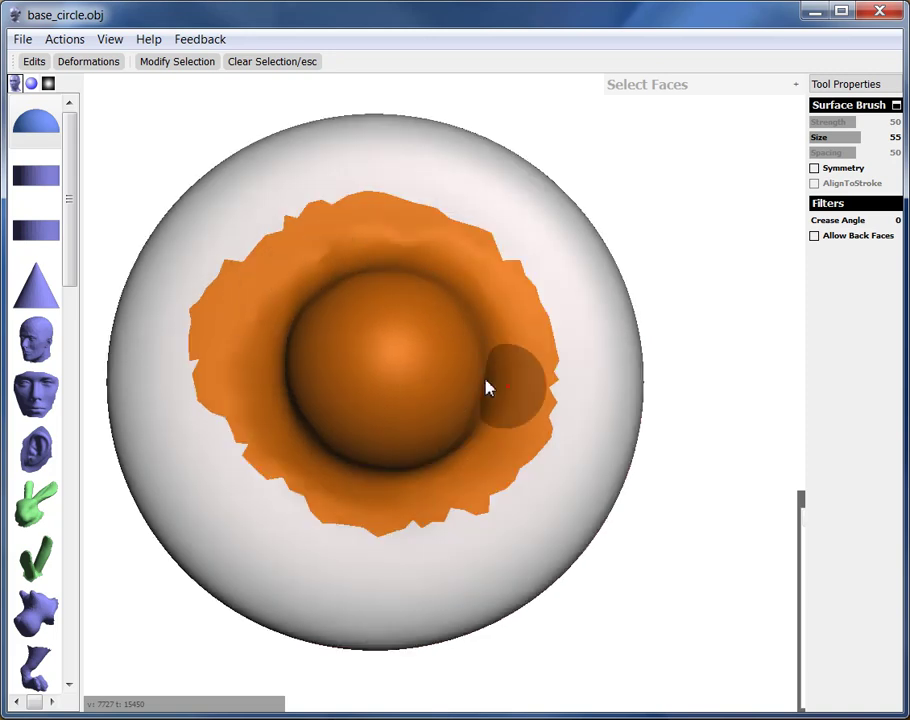
left_click_drag(490, 388, 452, 361)
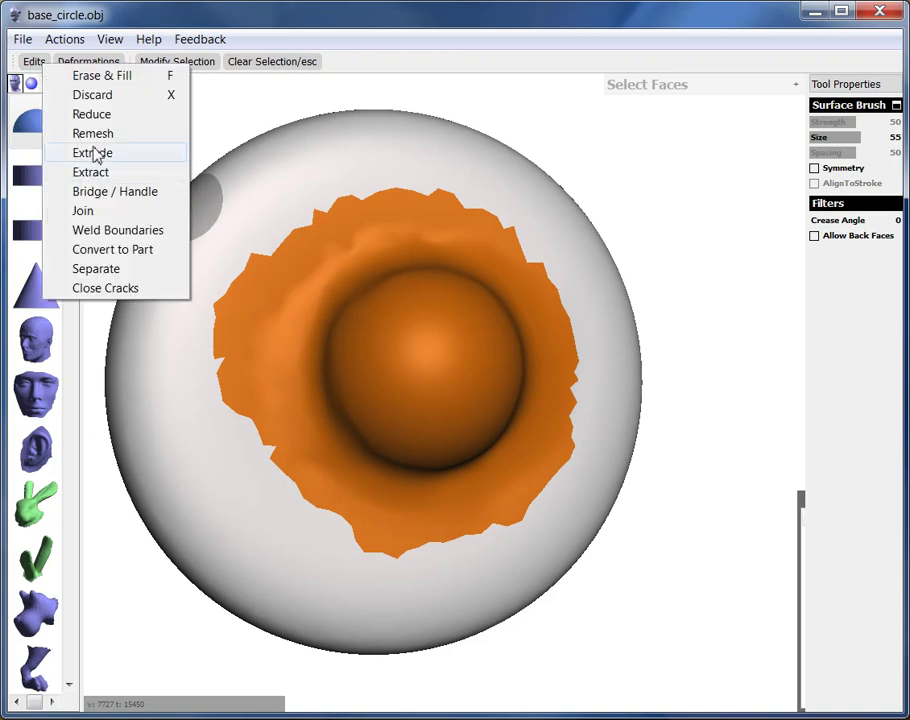
mouse_move(100, 75)
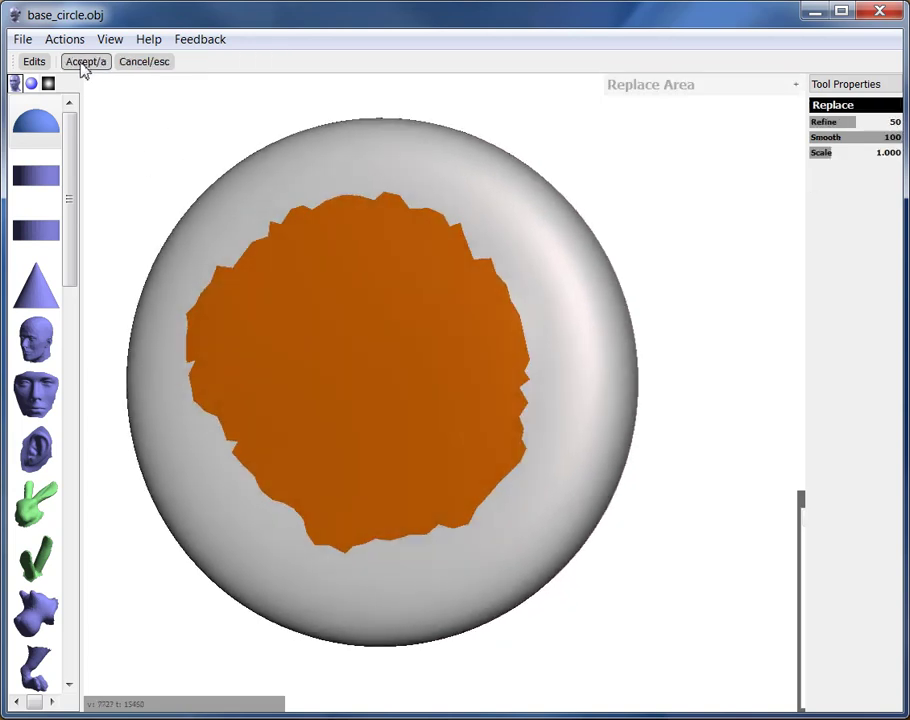
Accept Erase & Fill on the selected dome area and clear the selection.
left_click(86, 61)
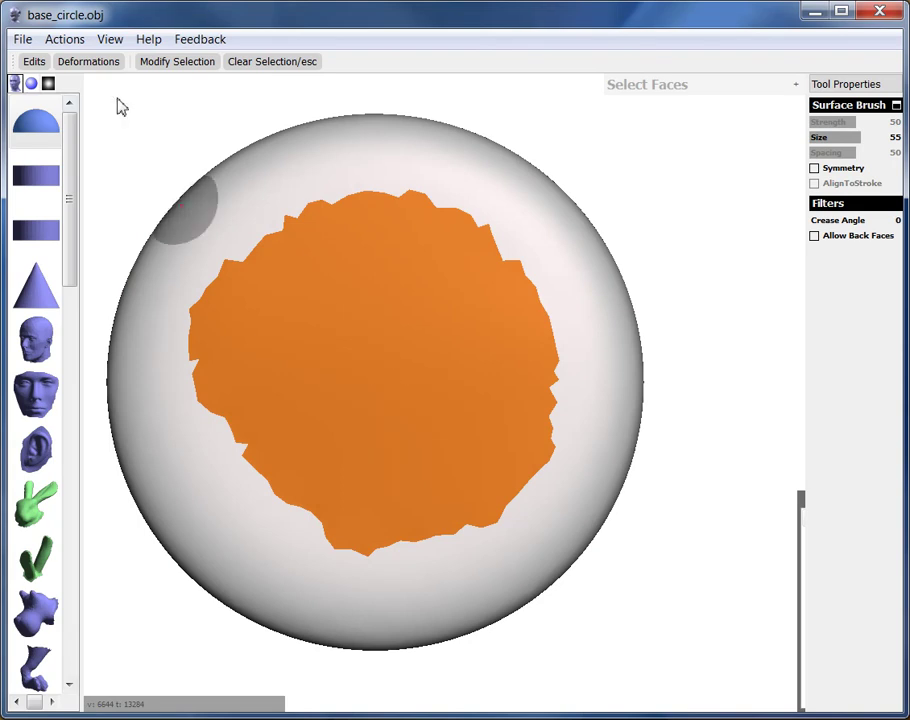
left_click(272, 61)
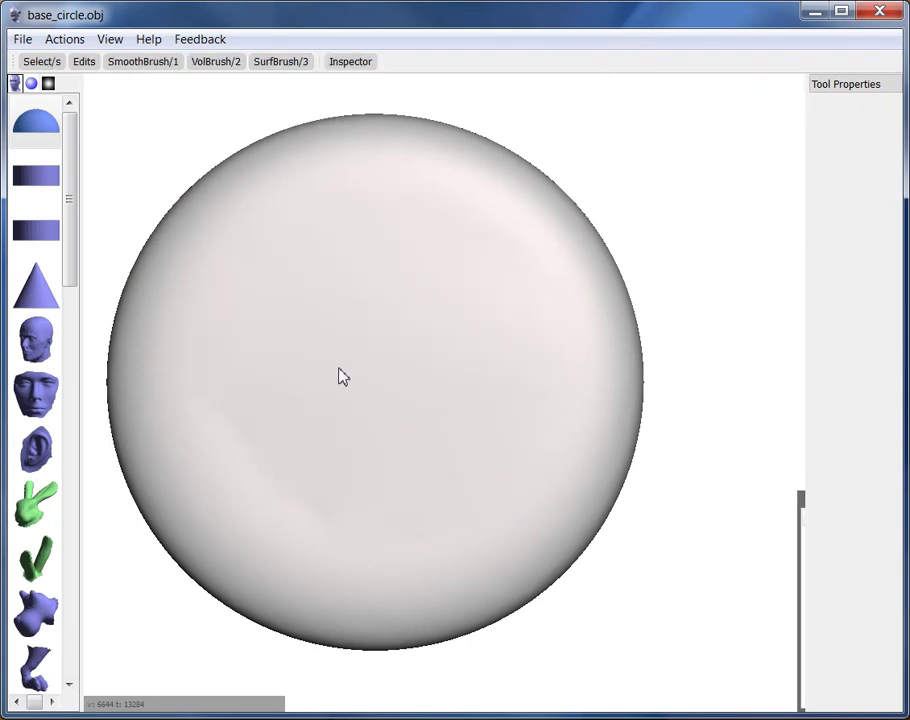